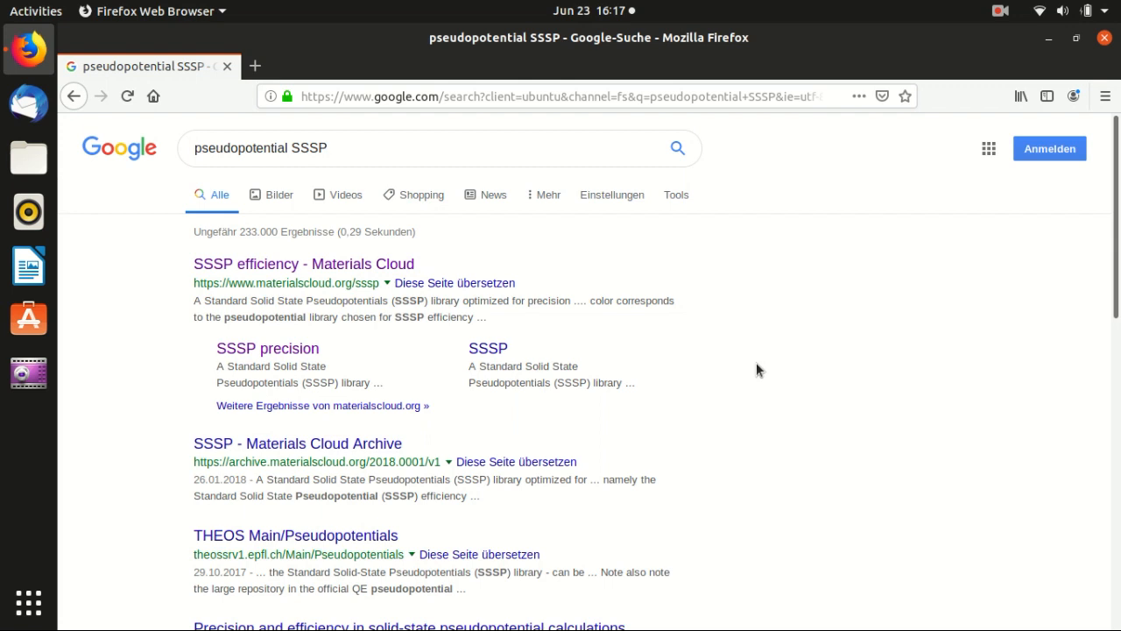
{"action": "mouse_move", "coordinate": [750, 352]}
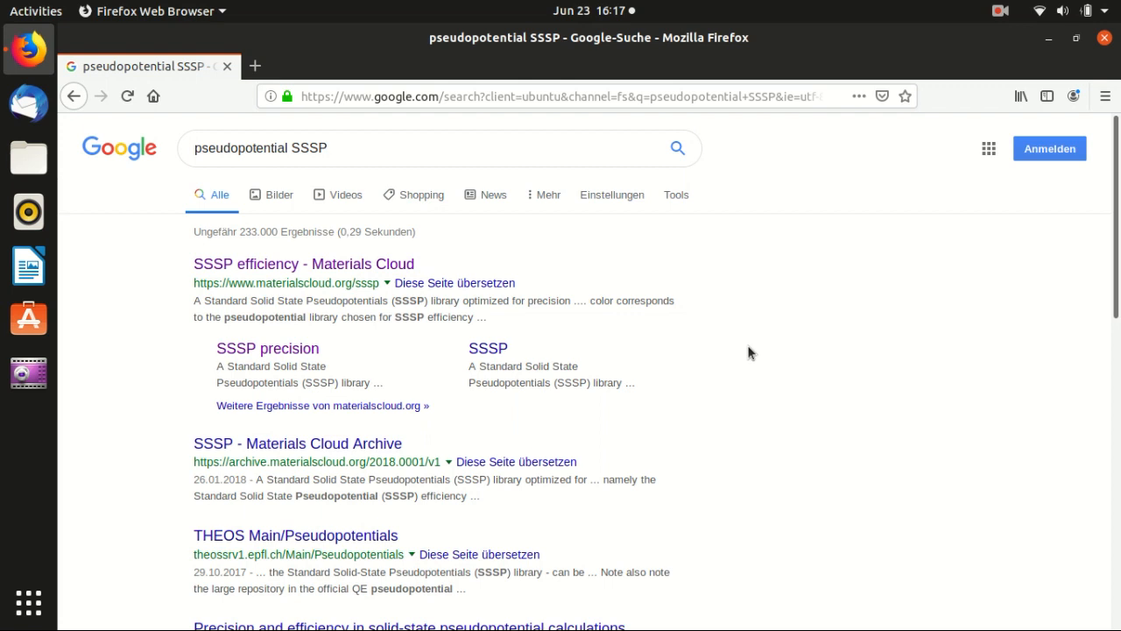
Step: Reach the SSSP Precision (version 1.1) page and bring its periodic table of cutoffs into view
{"action": "left_click", "coordinate": [312, 147]}
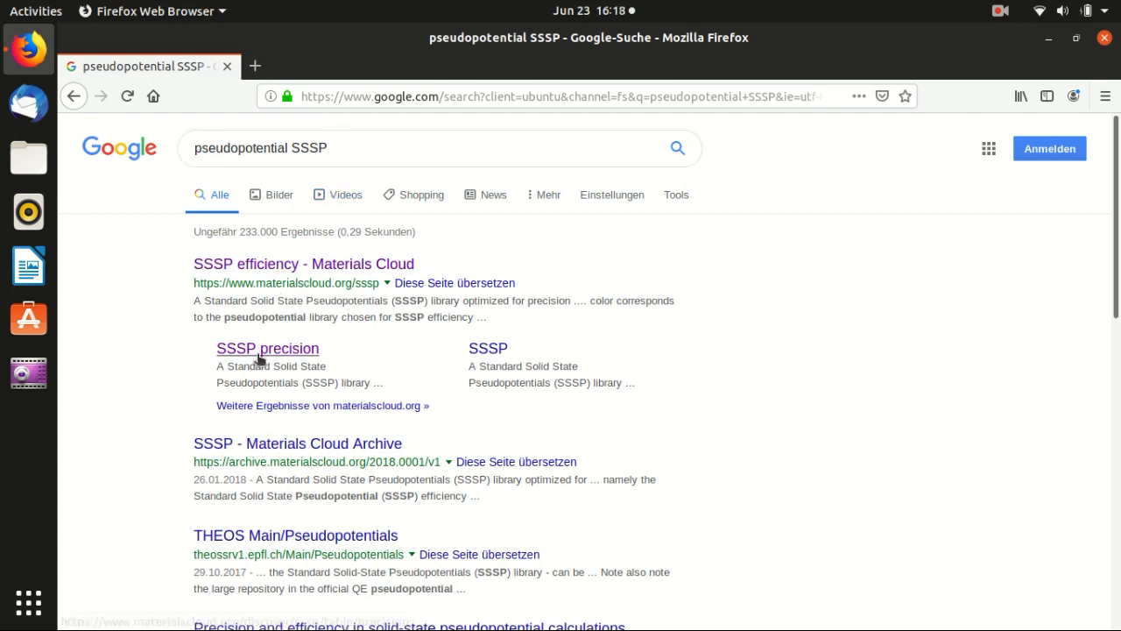
{"action": "left_click", "coordinate": [267, 349]}
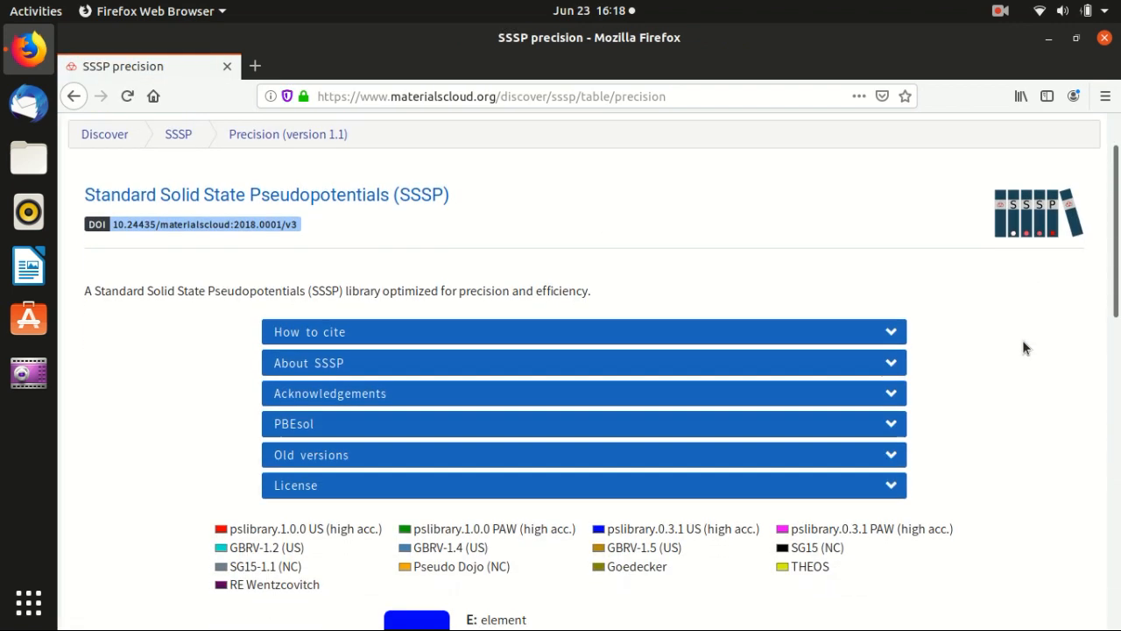
{"action": "scroll", "scroll_direction": "down", "scroll_amount": 3}
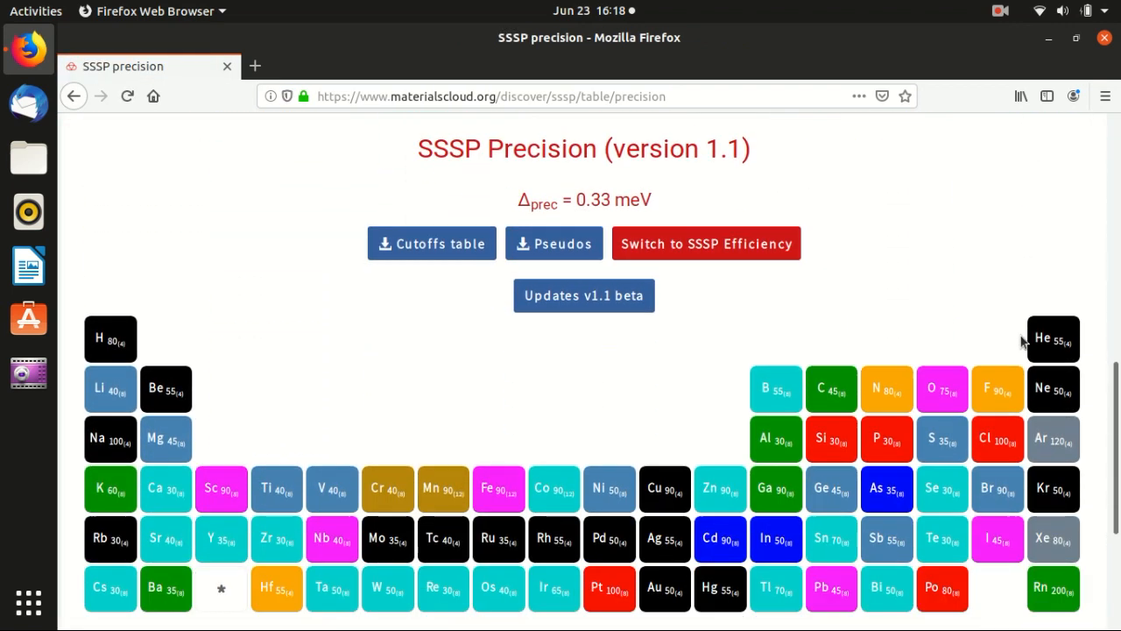
{"action": "scroll", "scroll_direction": "down", "scroll_amount": 3}
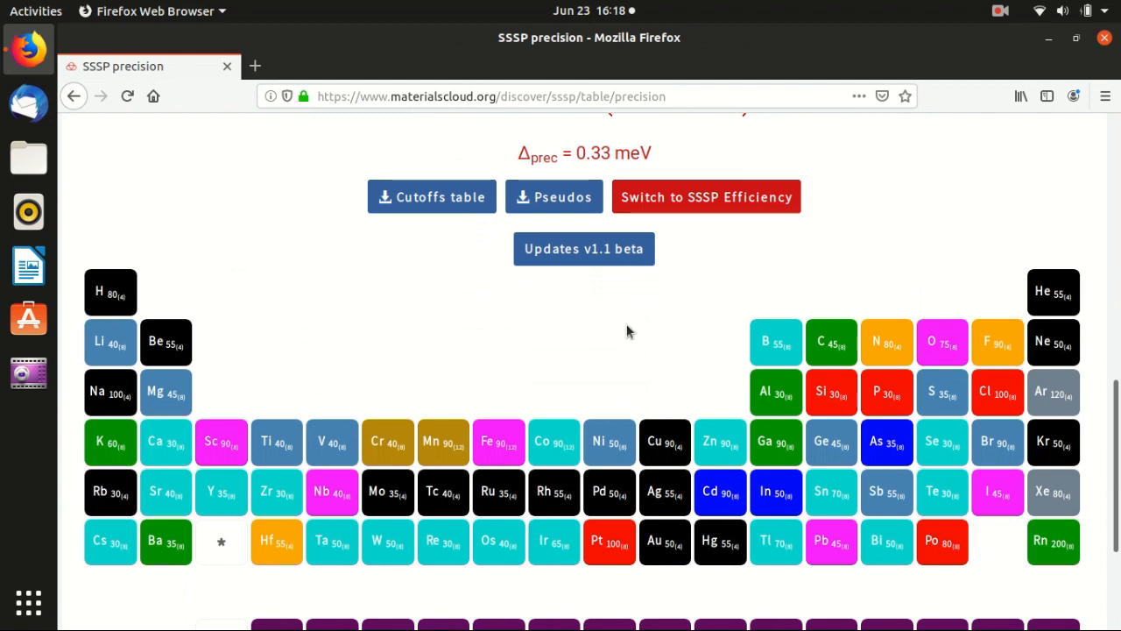
{"action": "mouse_move", "coordinate": [235, 294]}
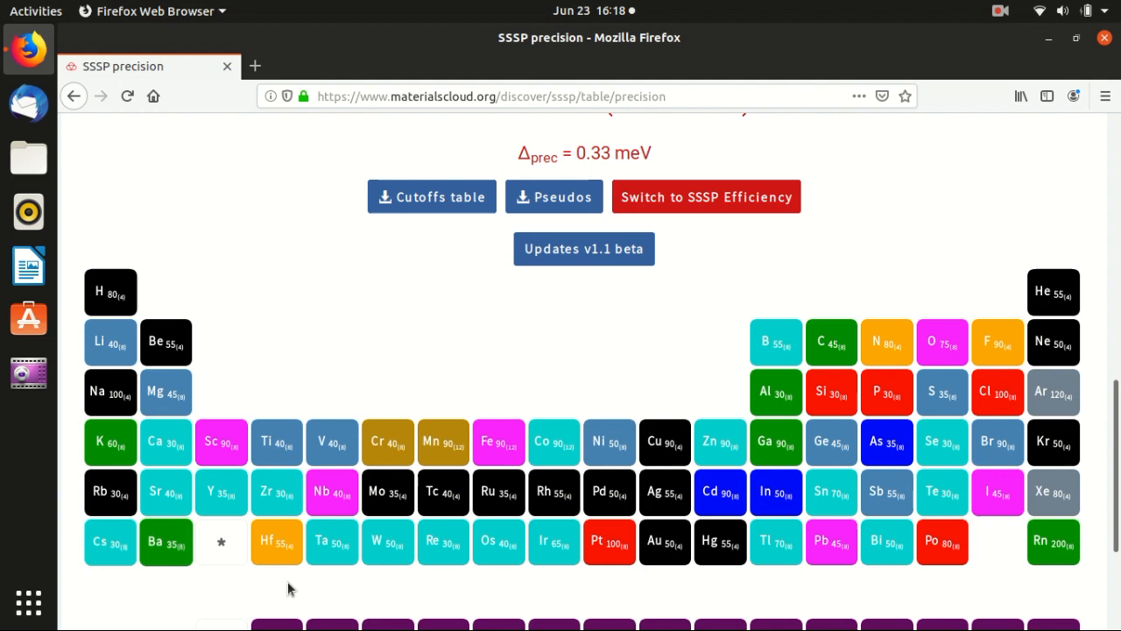
{"action": "mouse_move", "coordinate": [690, 601]}
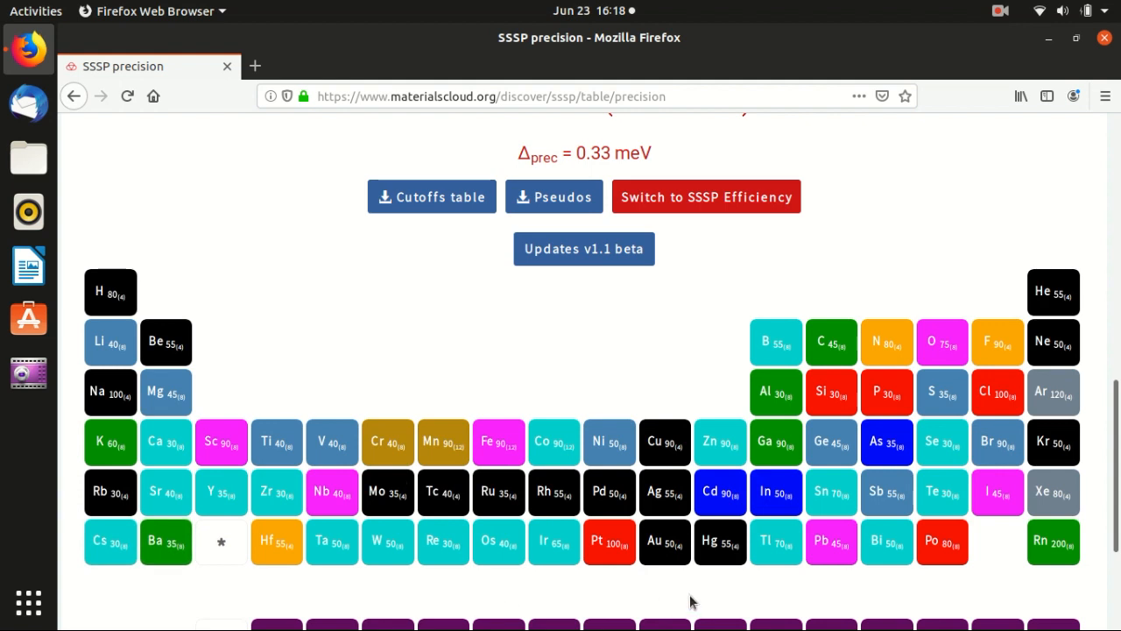
{"action": "mouse_move", "coordinate": [658, 329]}
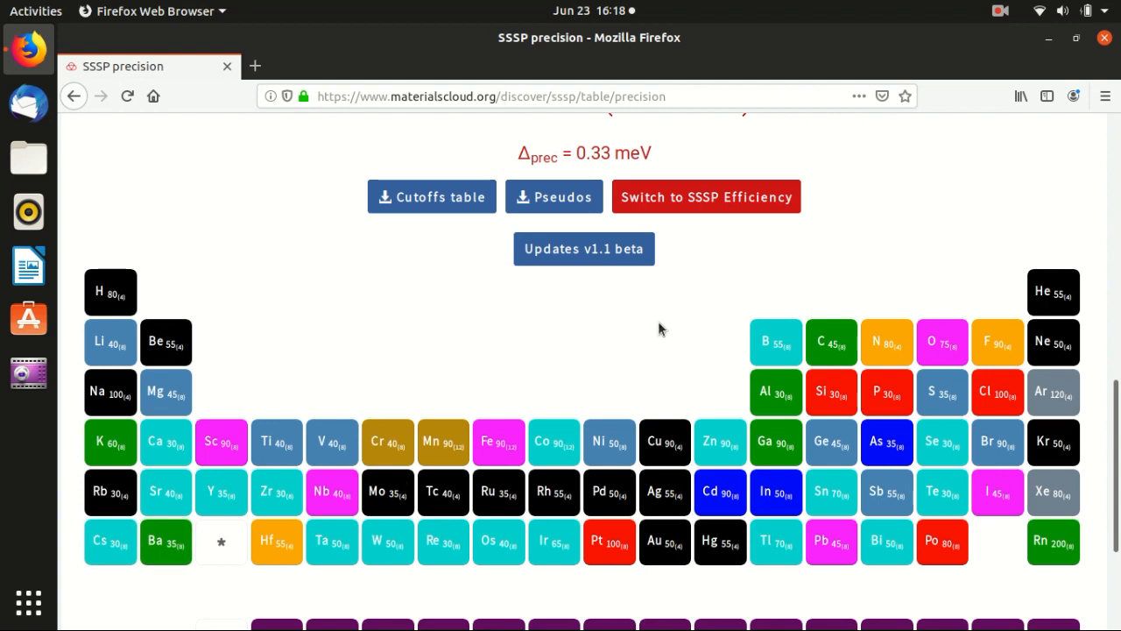
{"action": "mouse_move", "coordinate": [644, 332]}
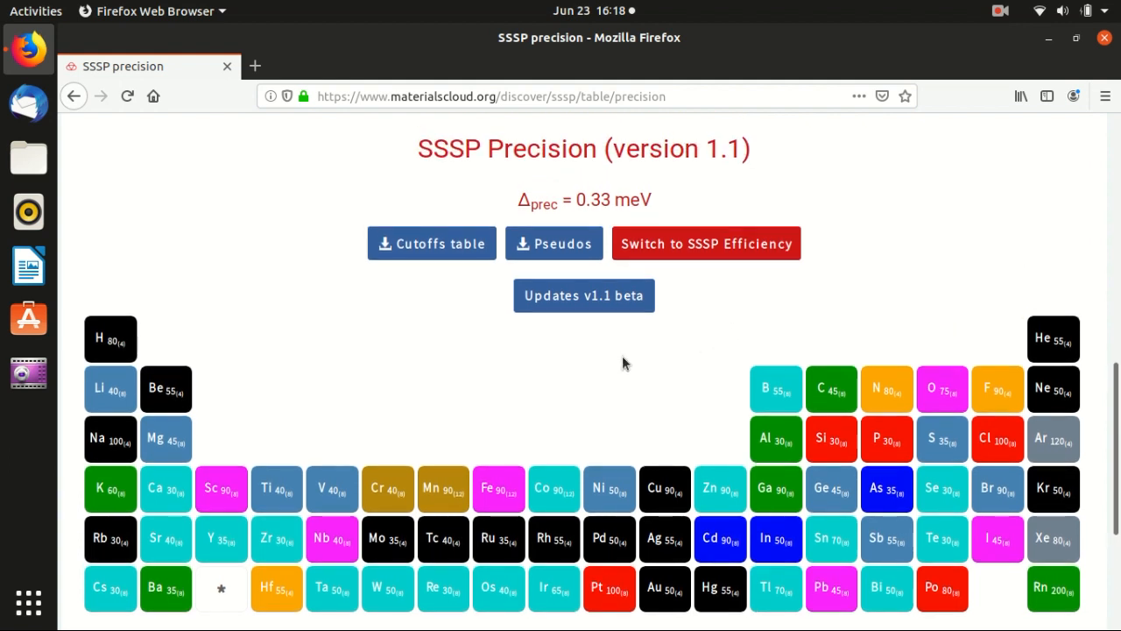
{"action": "mouse_move", "coordinate": [544, 238]}
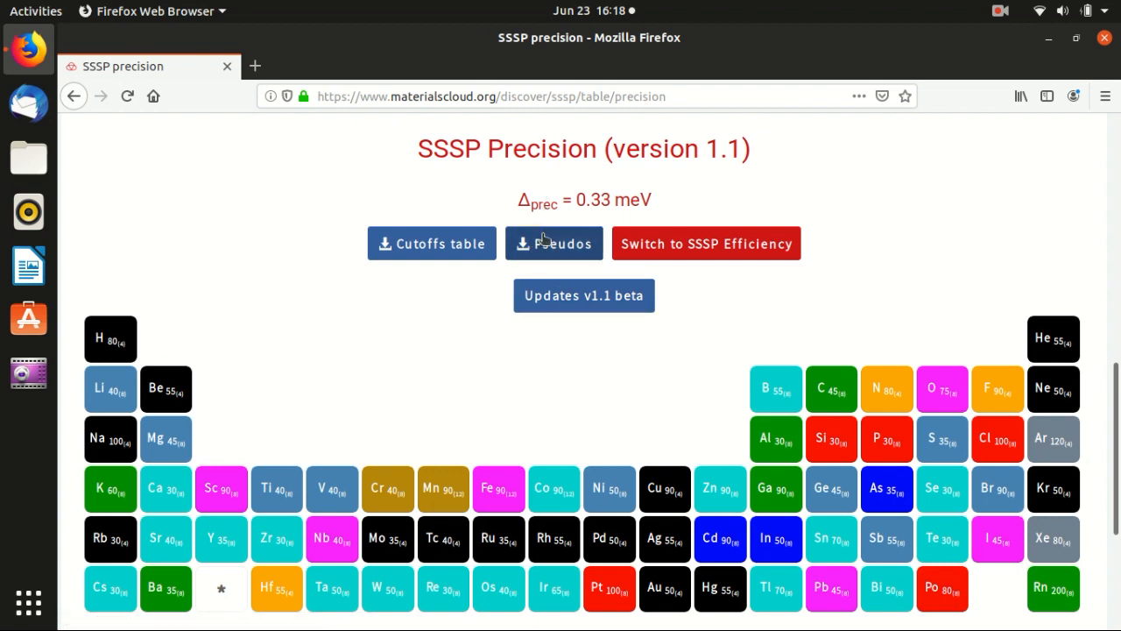
{"action": "mouse_move", "coordinate": [476, 147]}
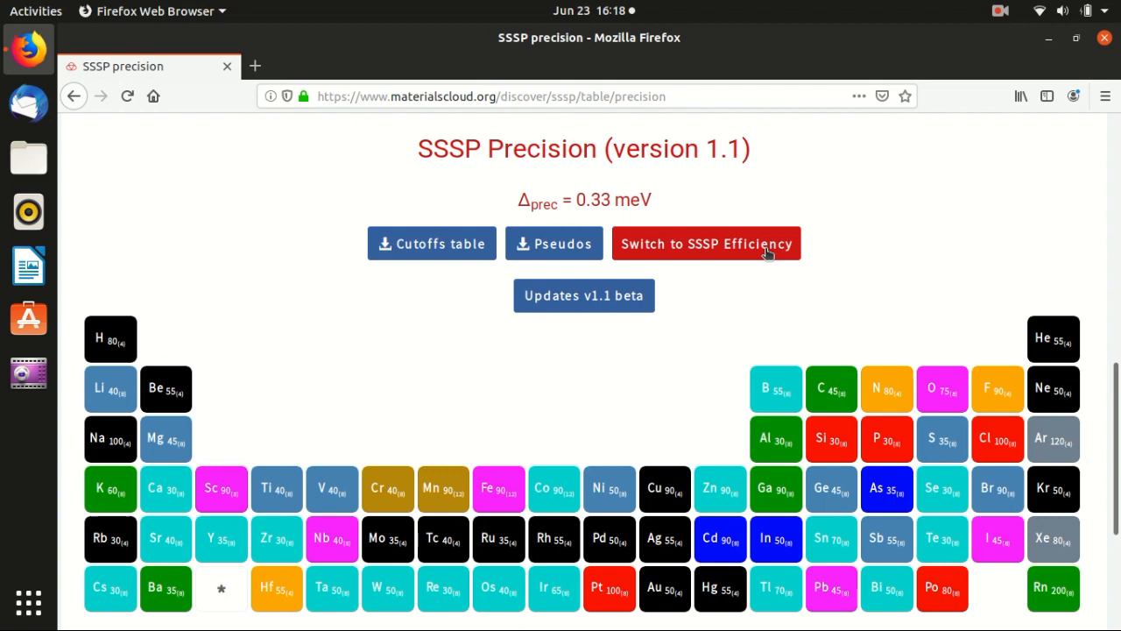
{"action": "mouse_move", "coordinate": [547, 249]}
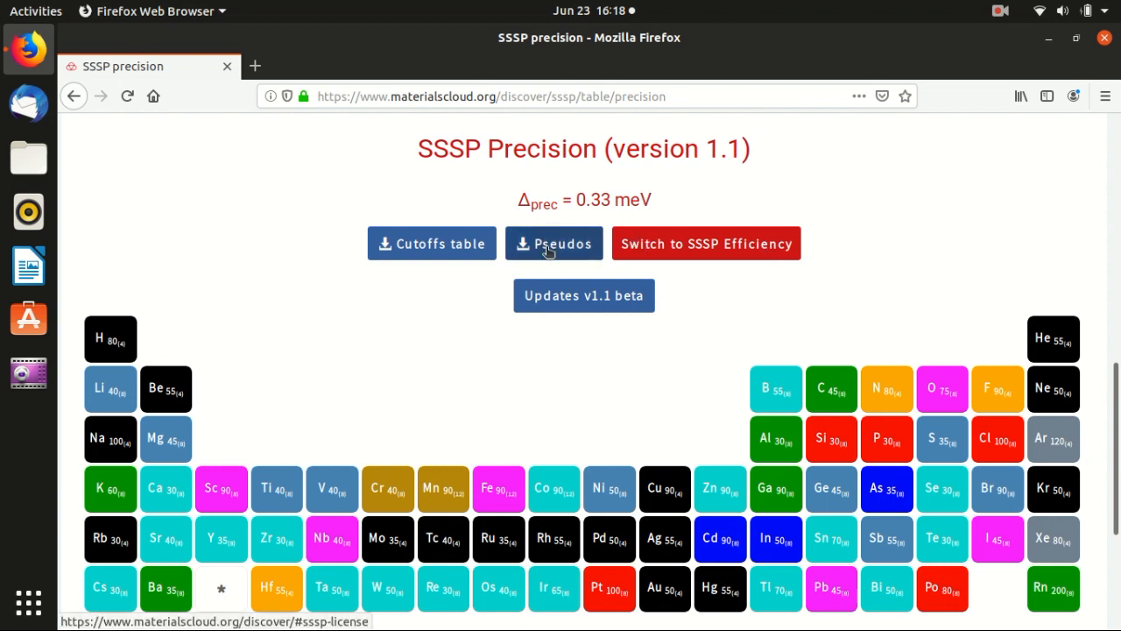
Step: Download SSSP_precision_pseudos.tar.gz (36.8 MB) to Downloads, accepting the disclaimer and saving the file
{"action": "left_click", "coordinate": [553, 242]}
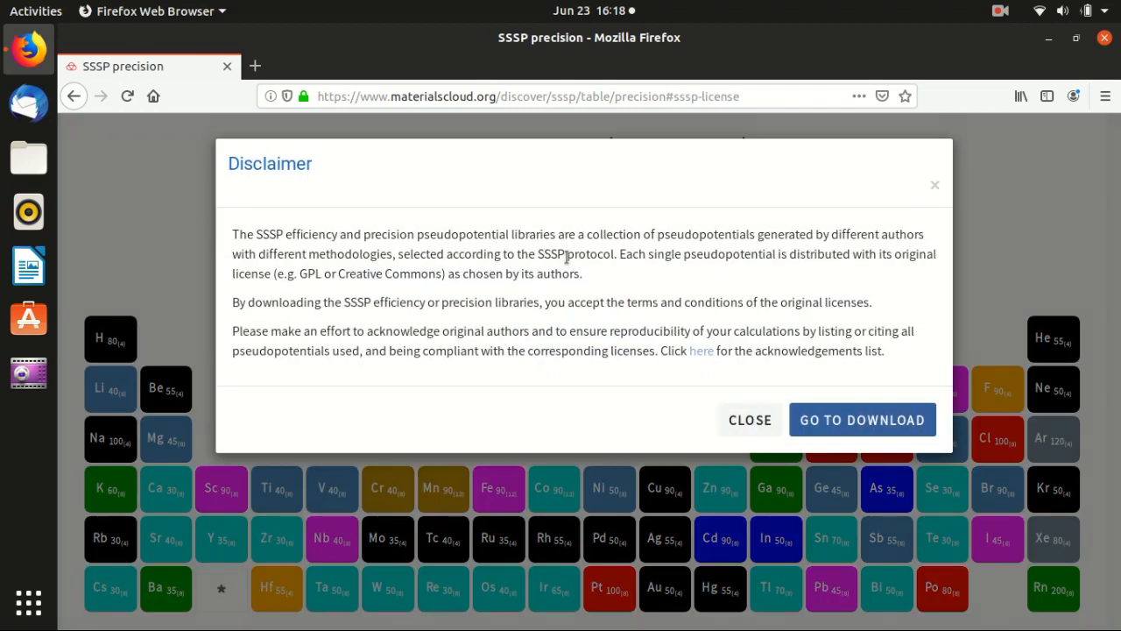
{"action": "left_click", "coordinate": [862, 420]}
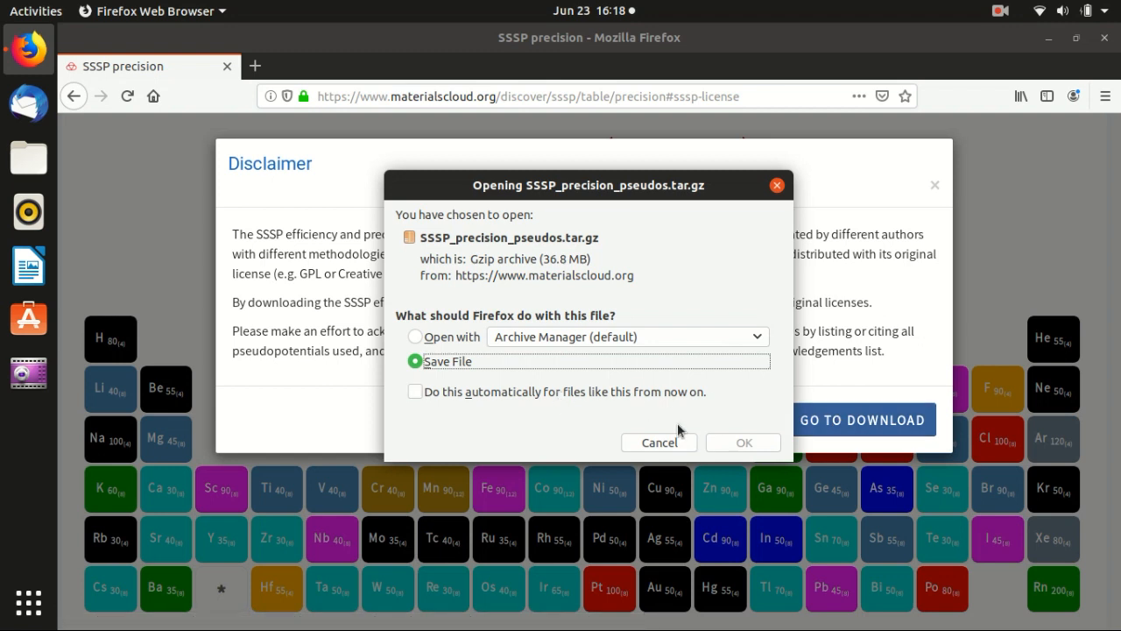
{"action": "left_click", "coordinate": [743, 441]}
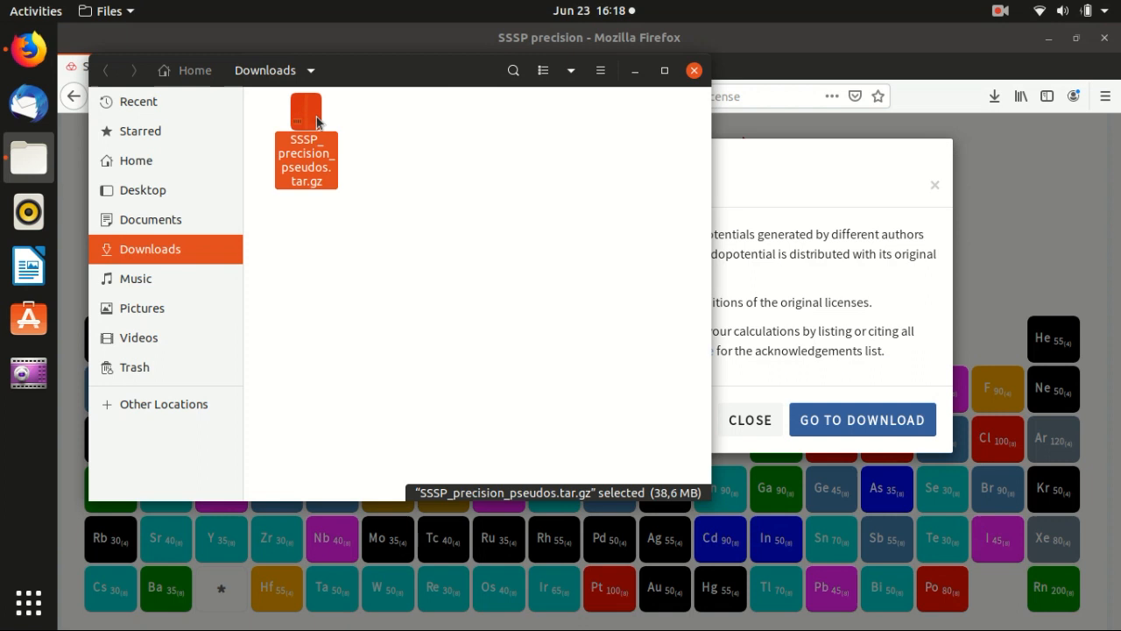
Step: Extract SSSP_precision_pseudos.tar.gz in Downloads and bring up a second Files window at Home
{"action": "right_click", "coordinate": [305, 122]}
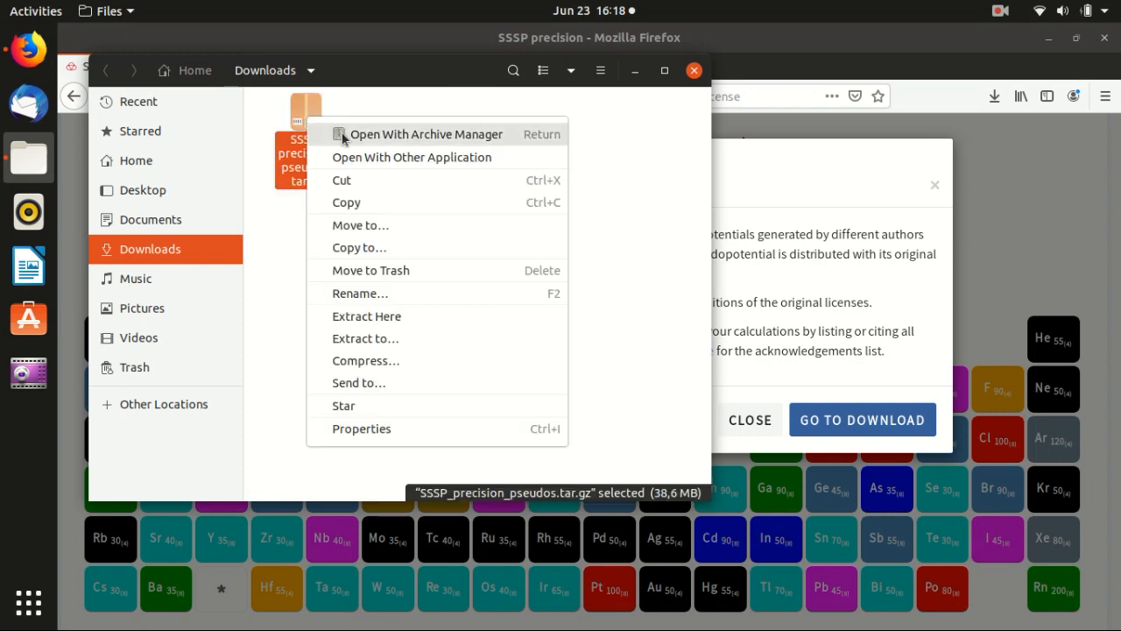
{"action": "mouse_move", "coordinate": [377, 340]}
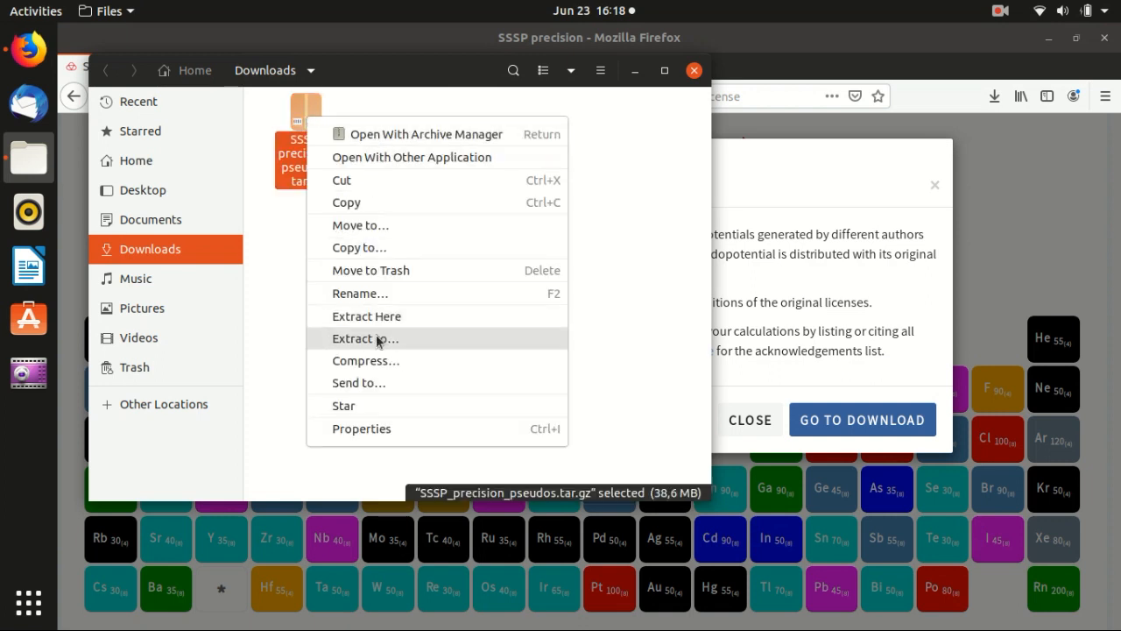
{"action": "left_click", "coordinate": [368, 316]}
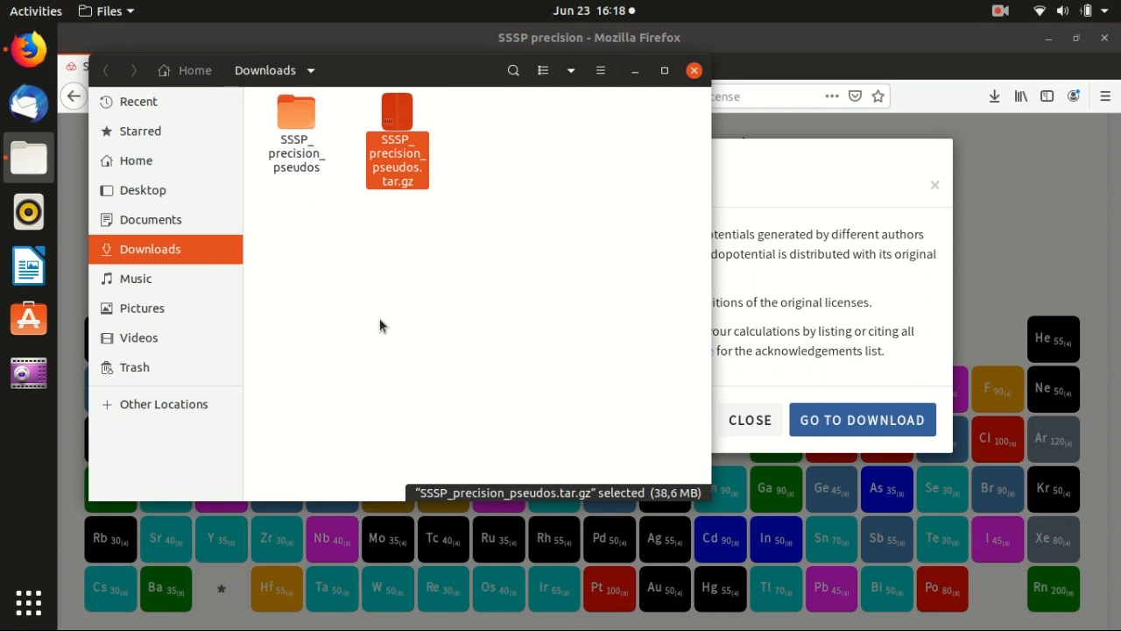
{"action": "left_click", "coordinate": [296, 114]}
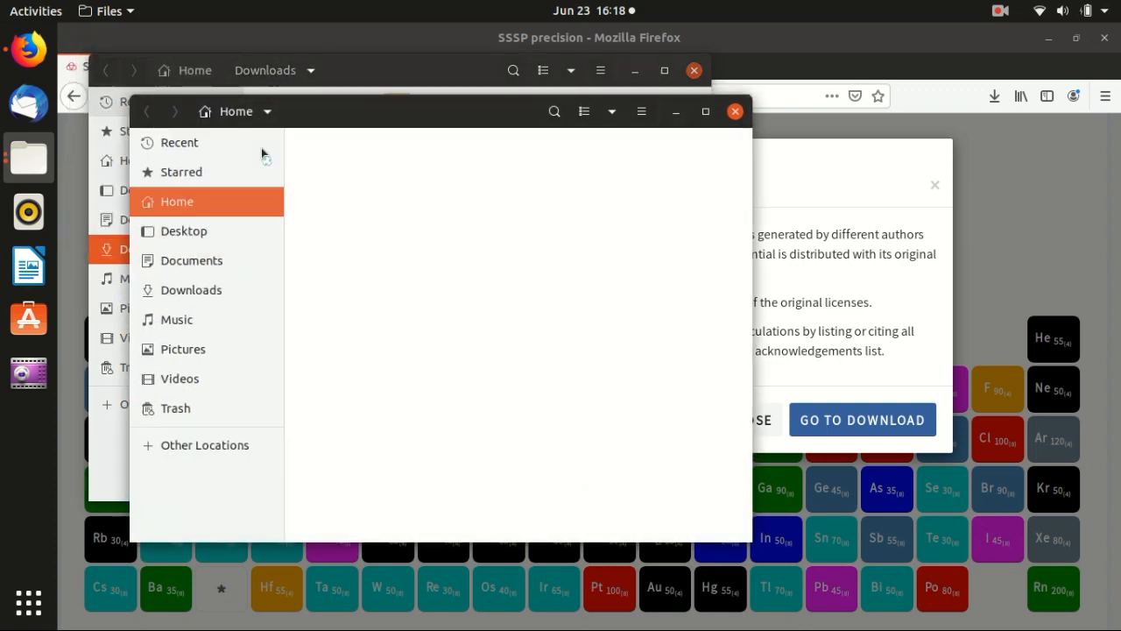
Step: Browse into quantumEspresso_2019/SSSP_precision_pseudos to list the element UPF files
{"action": "left_click", "coordinate": [403, 228]}
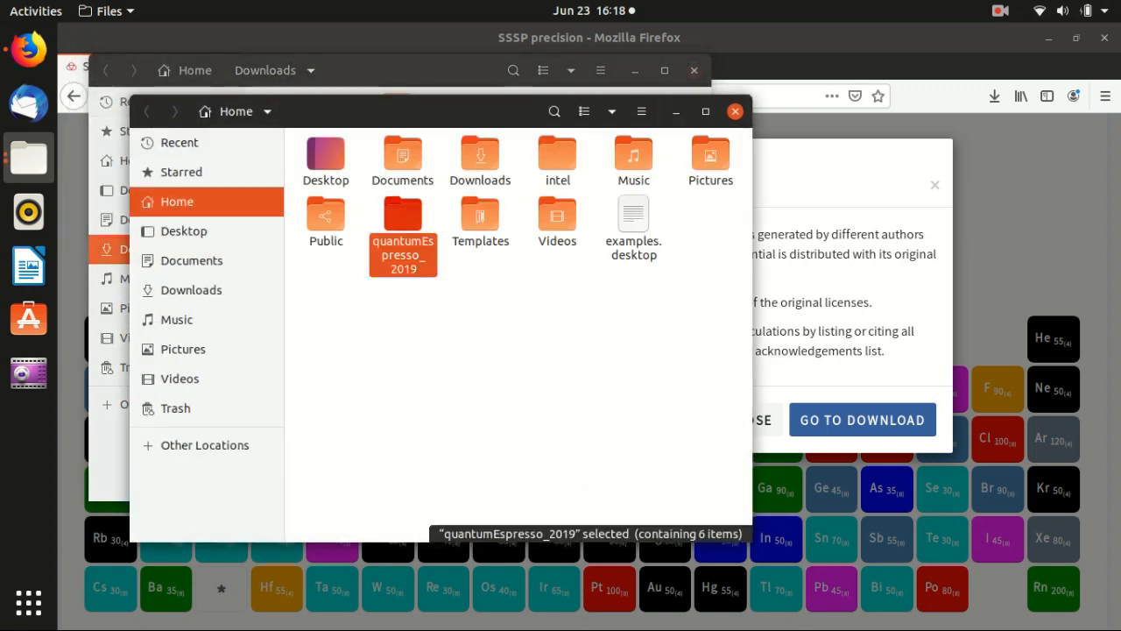
{"action": "double_click", "coordinate": [403, 219]}
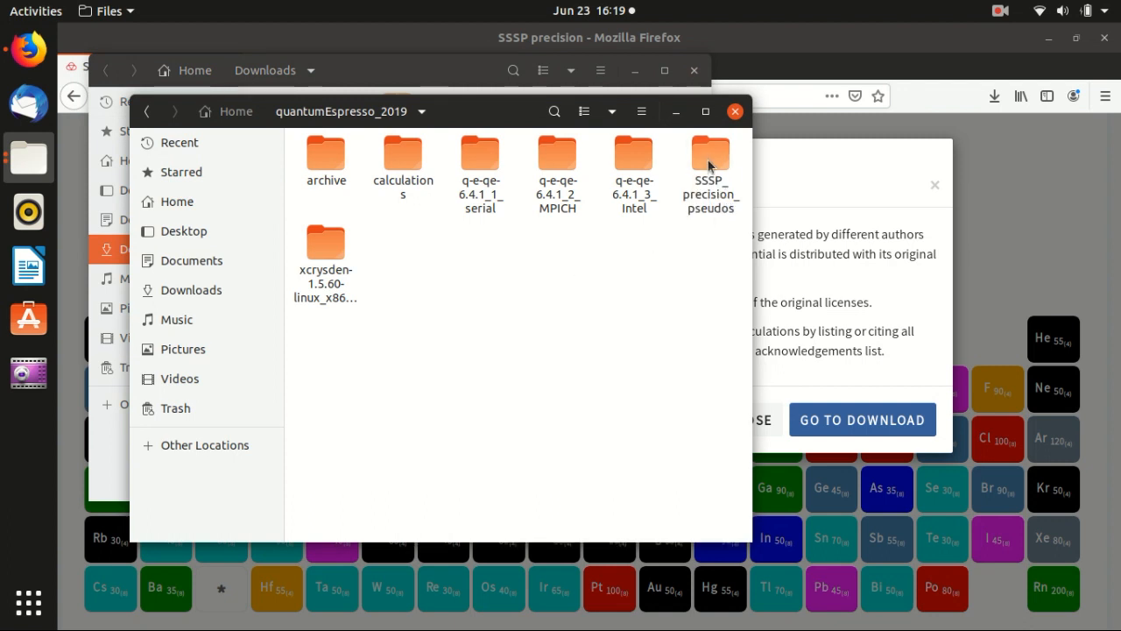
{"action": "double_click", "coordinate": [711, 158]}
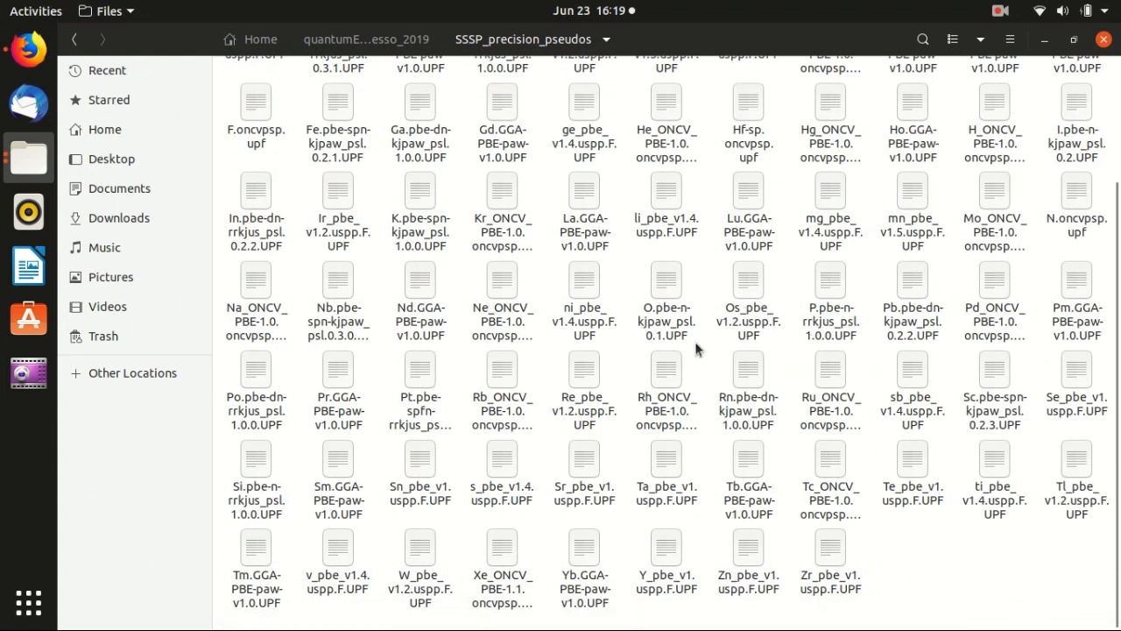
{"action": "mouse_move", "coordinate": [722, 347]}
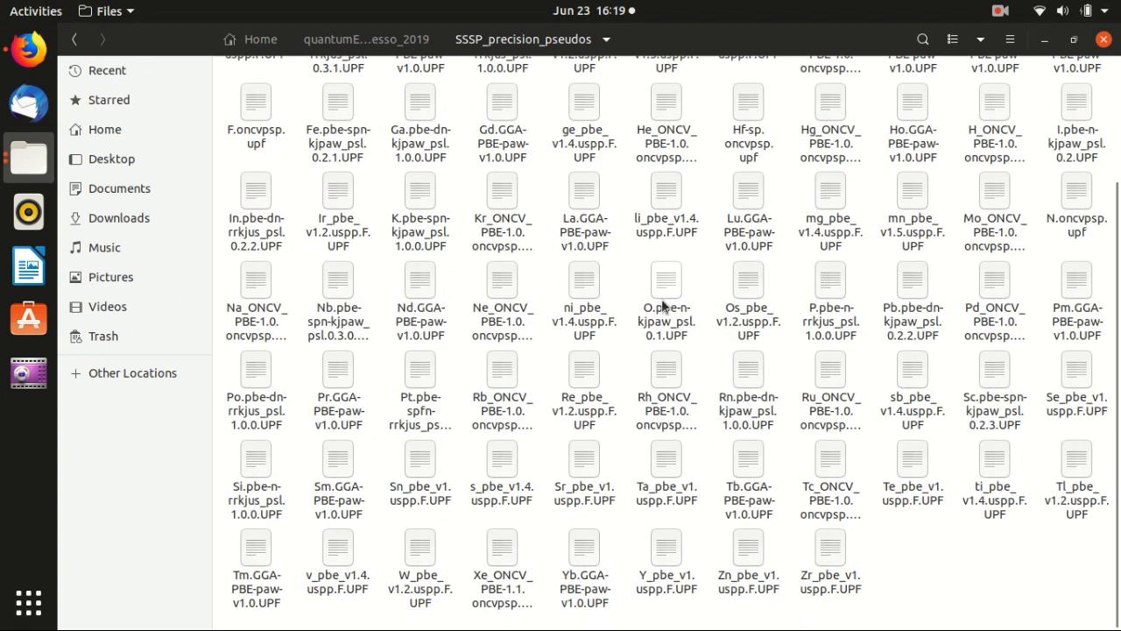
{"action": "mouse_move", "coordinate": [664, 295]}
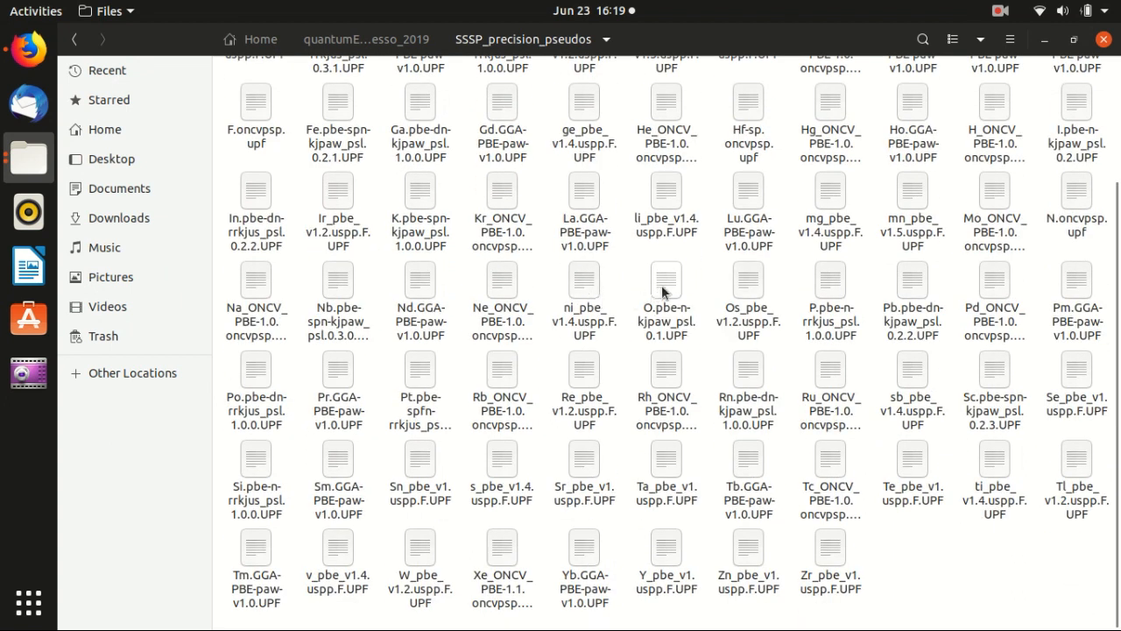
{"action": "left_click", "coordinate": [666, 289]}
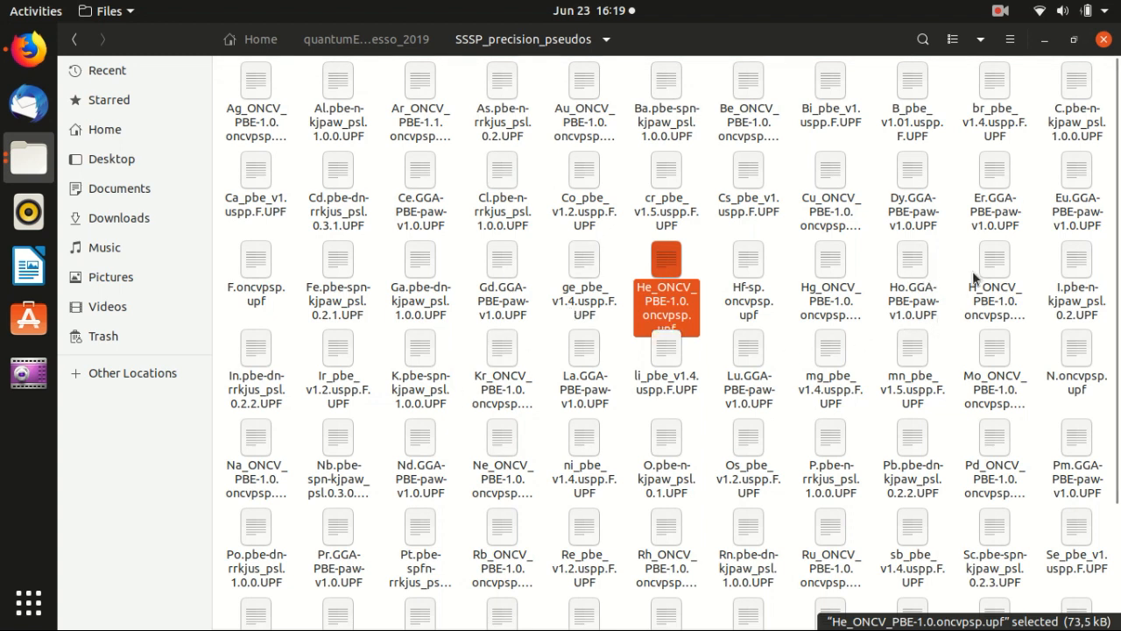
{"action": "left_click", "coordinate": [995, 277]}
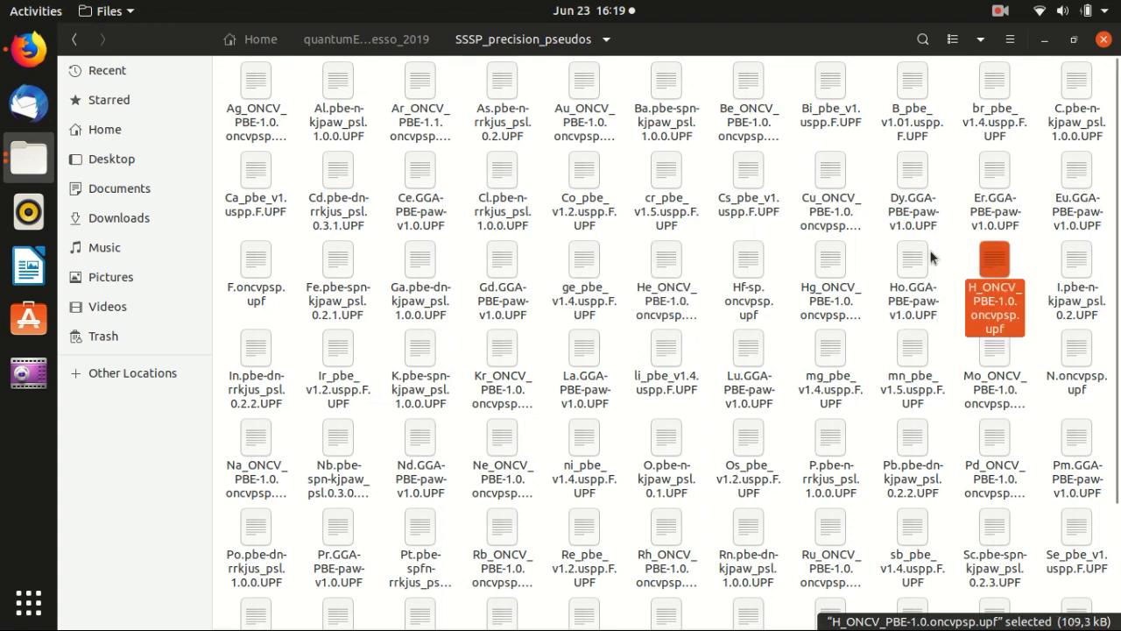
{"action": "scroll", "scroll_direction": "down", "scroll_amount": 3}
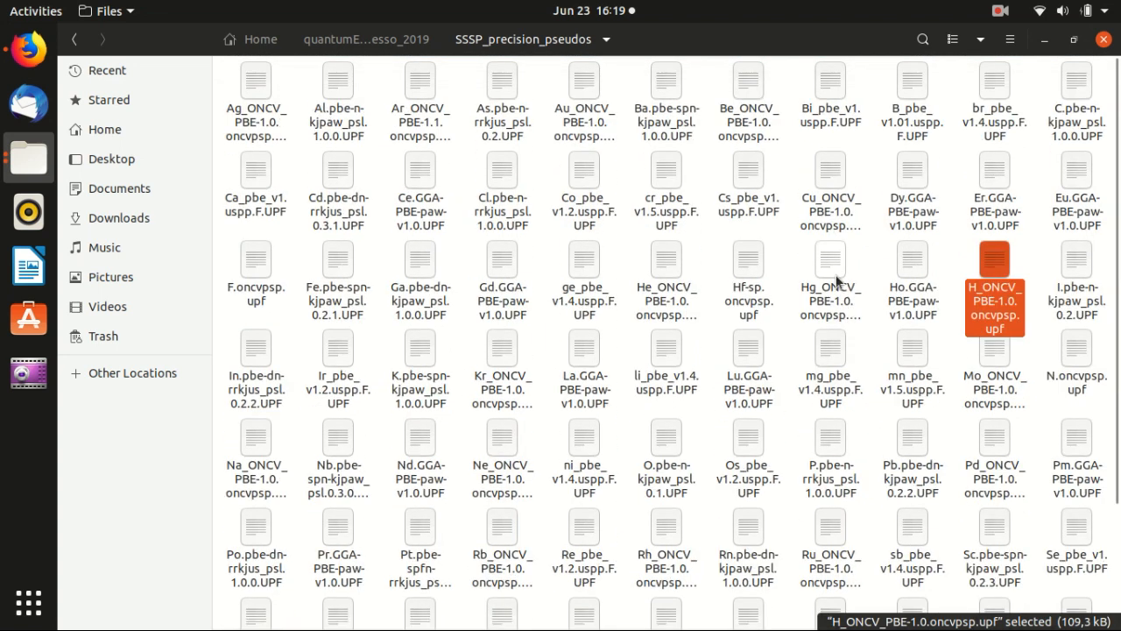
{"action": "scroll", "scroll_direction": "down", "scroll_amount": 3}
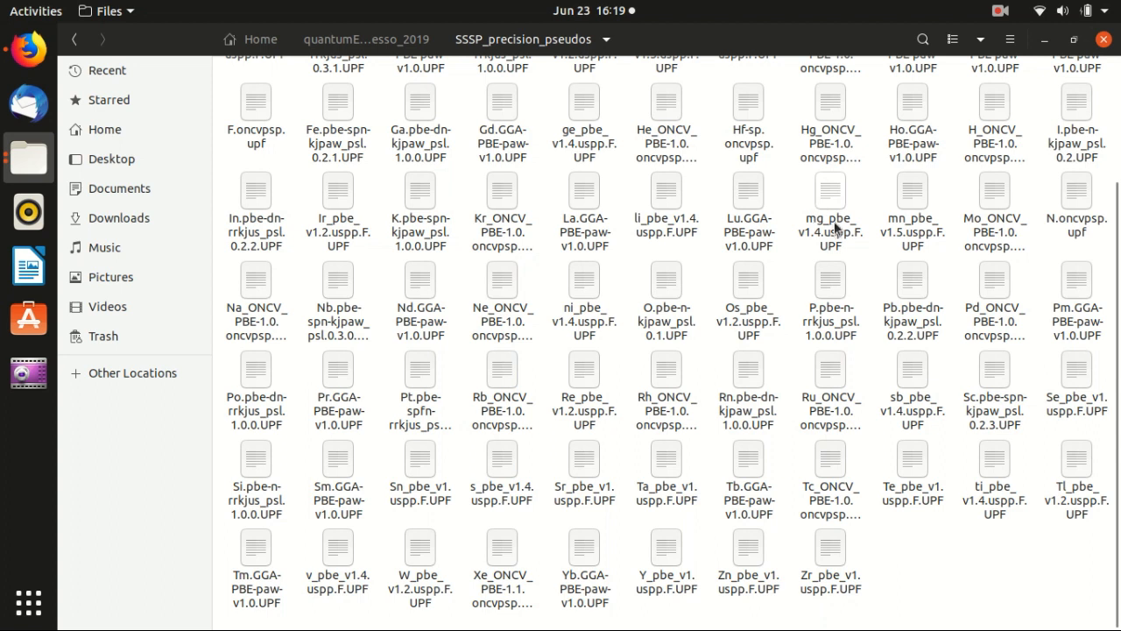
{"action": "left_click", "coordinate": [830, 195]}
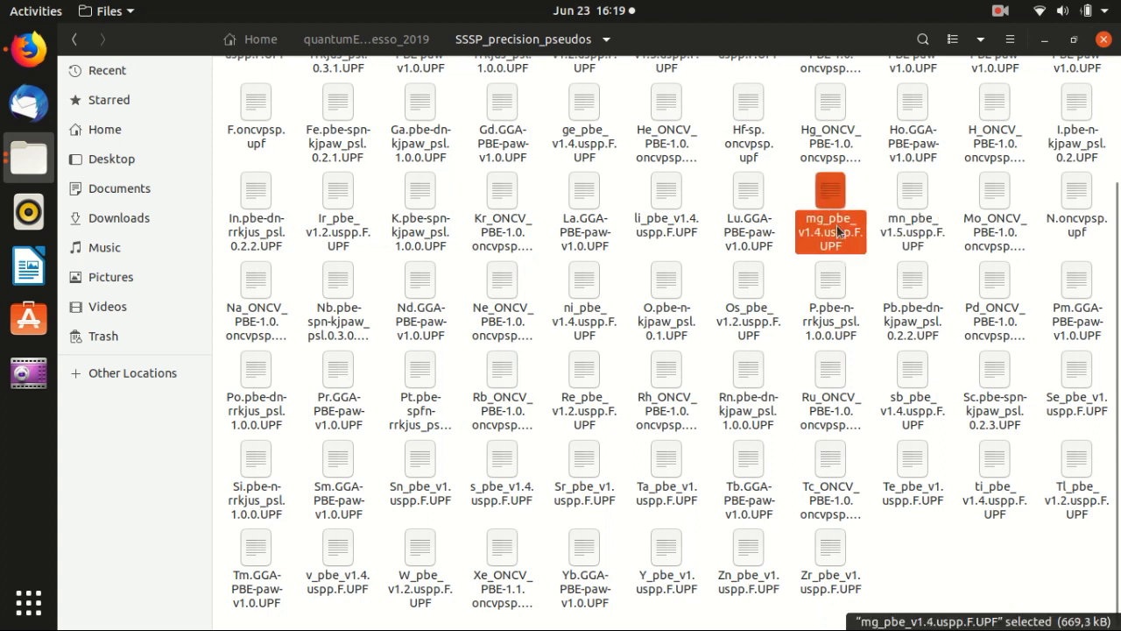
{"action": "mouse_move", "coordinate": [848, 252]}
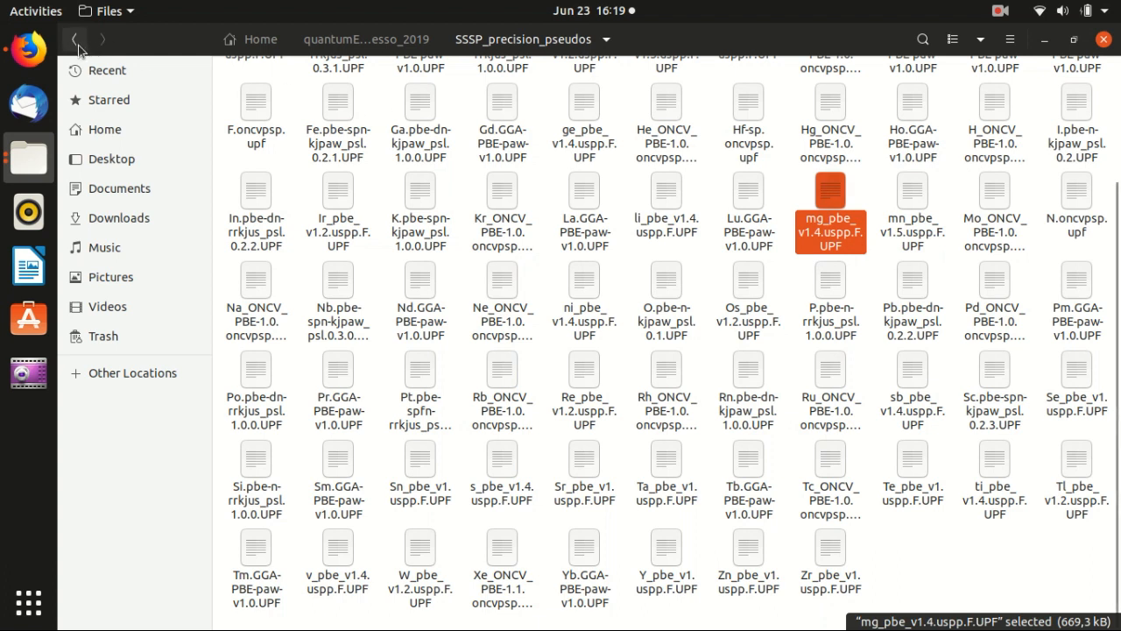
{"action": "mouse_move", "coordinate": [368, 39]}
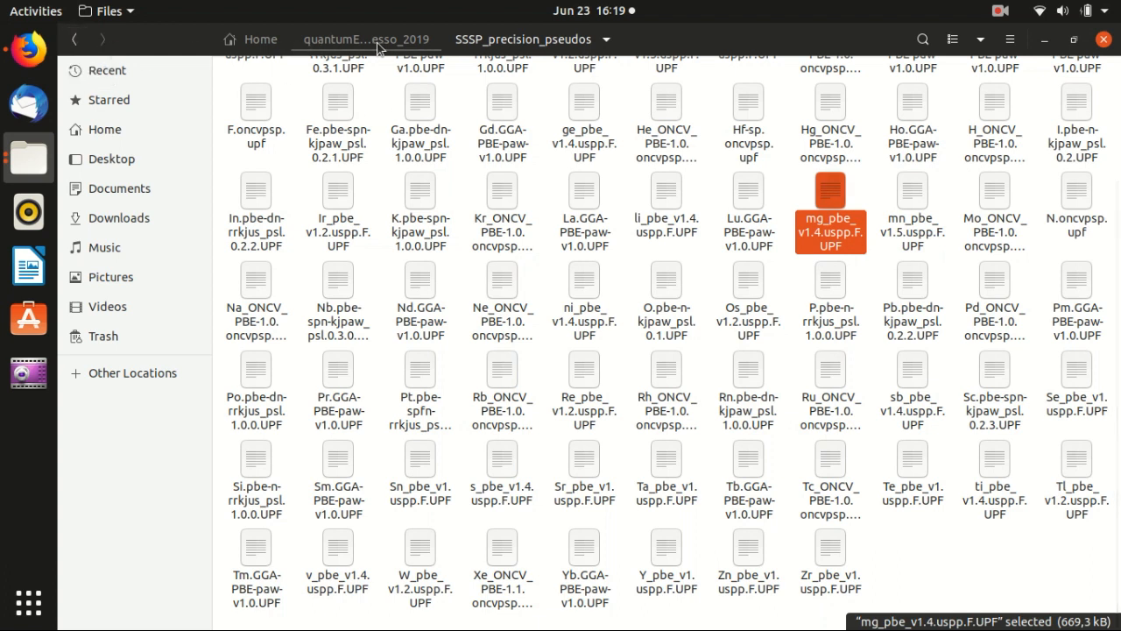
{"action": "left_click", "coordinate": [897, 569]}
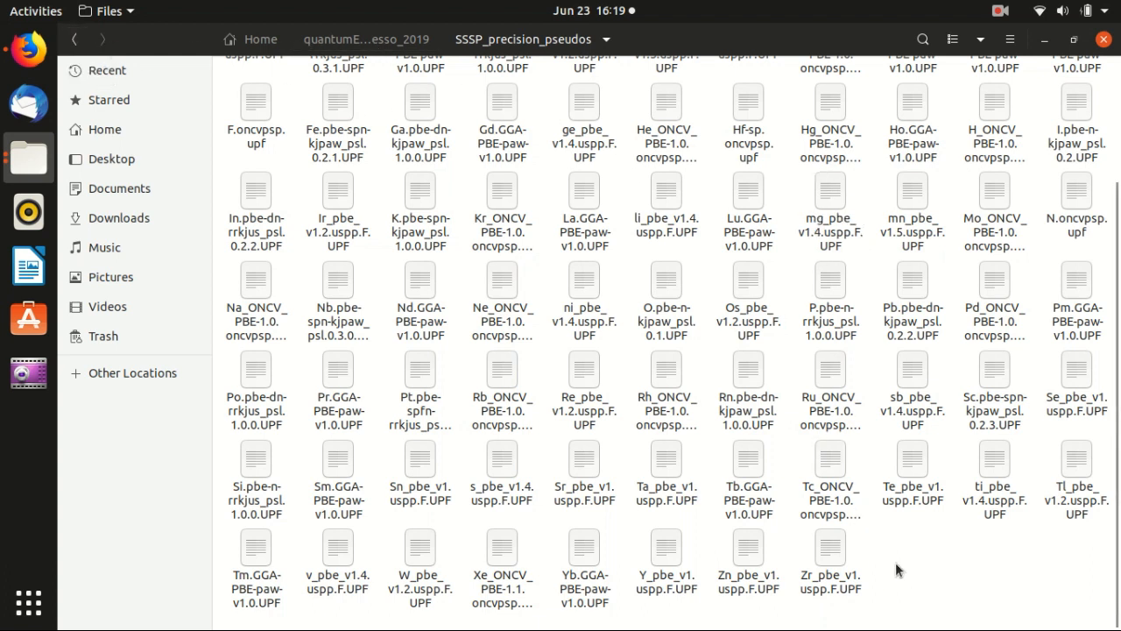
{"action": "mouse_move", "coordinate": [904, 569]}
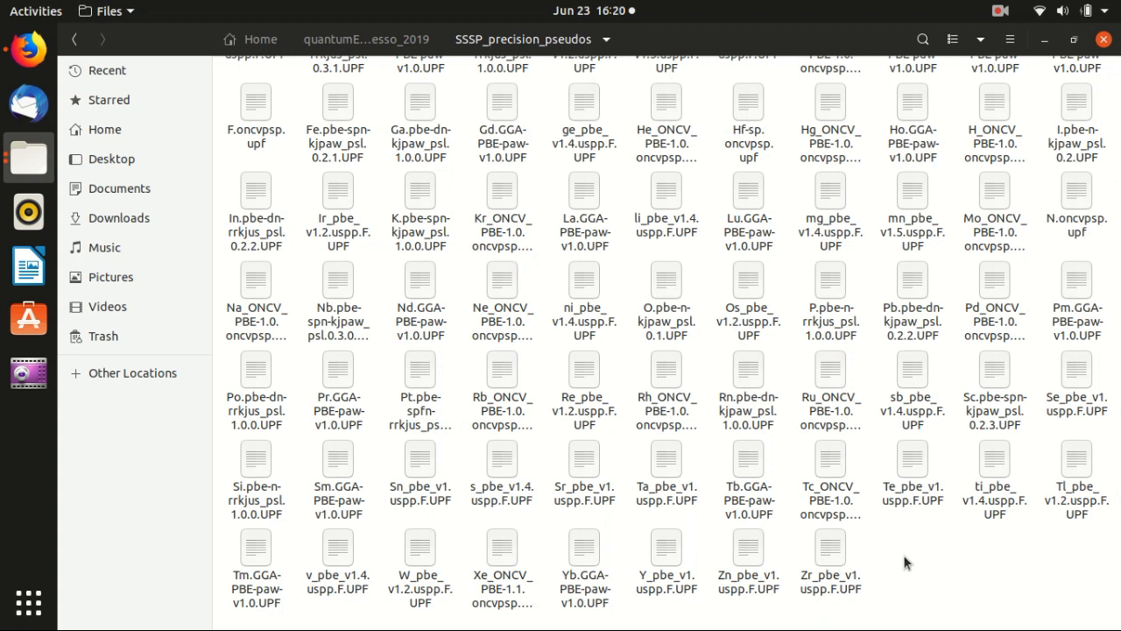